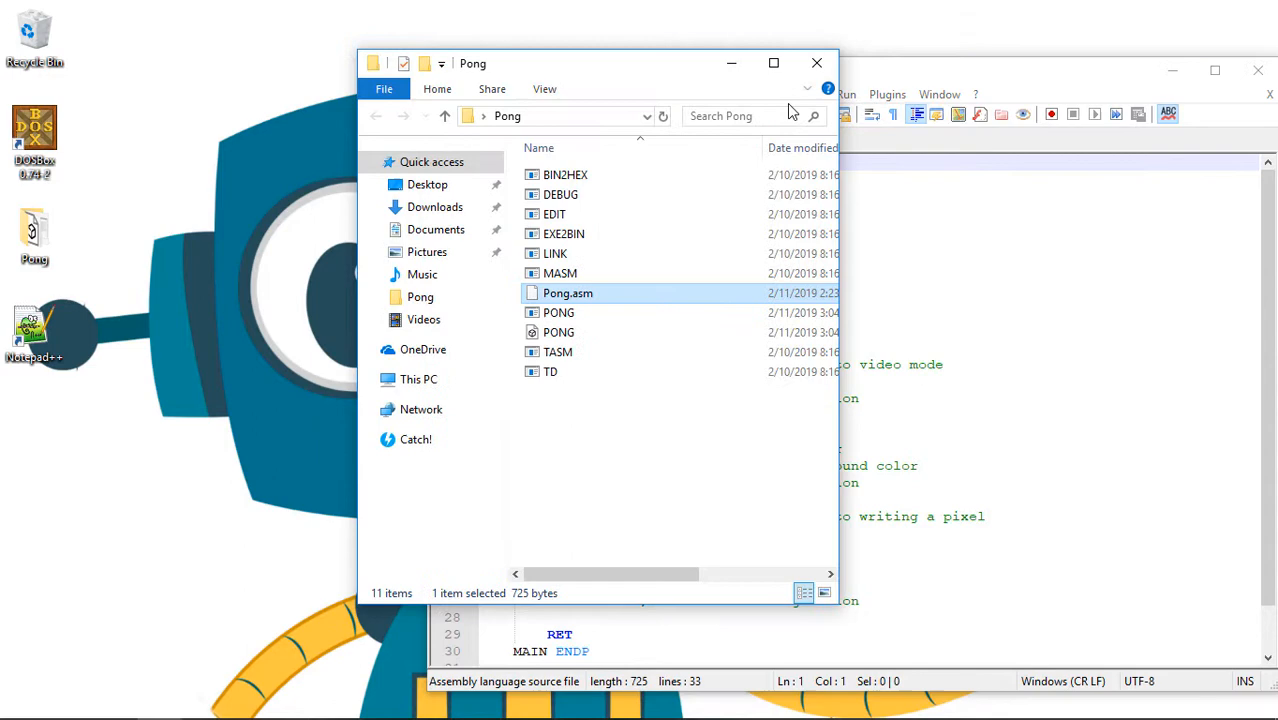
# - Open Pong.asm in Notepad++ and launch DOSBox to run PONG
pyautogui.doubleClick(568, 293)
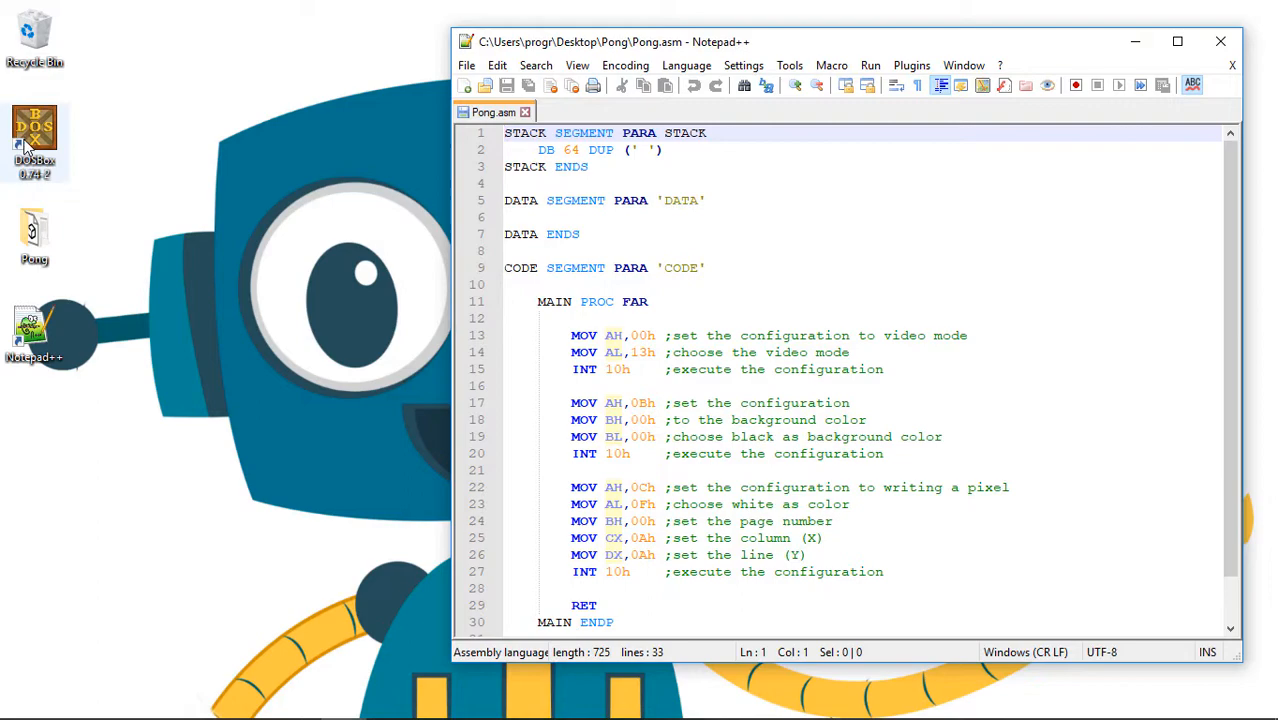
pyautogui.doubleClick(34, 135)
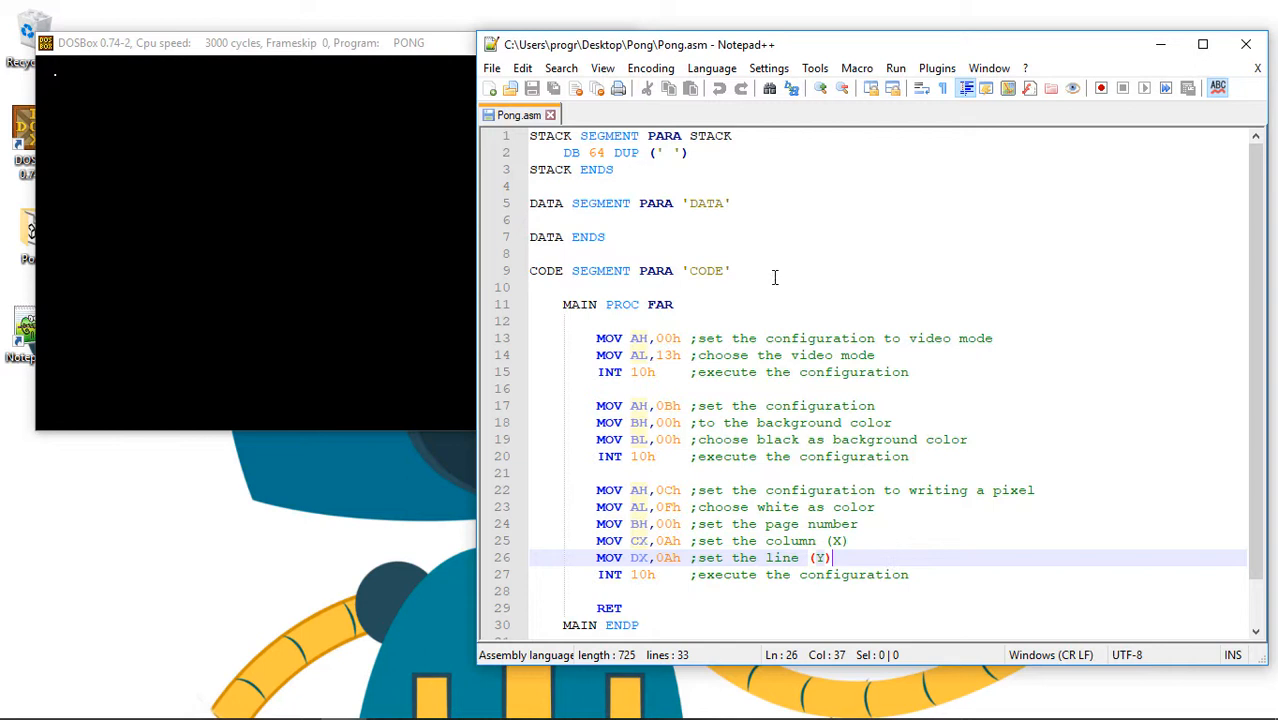
pyautogui.moveTo(756, 213)
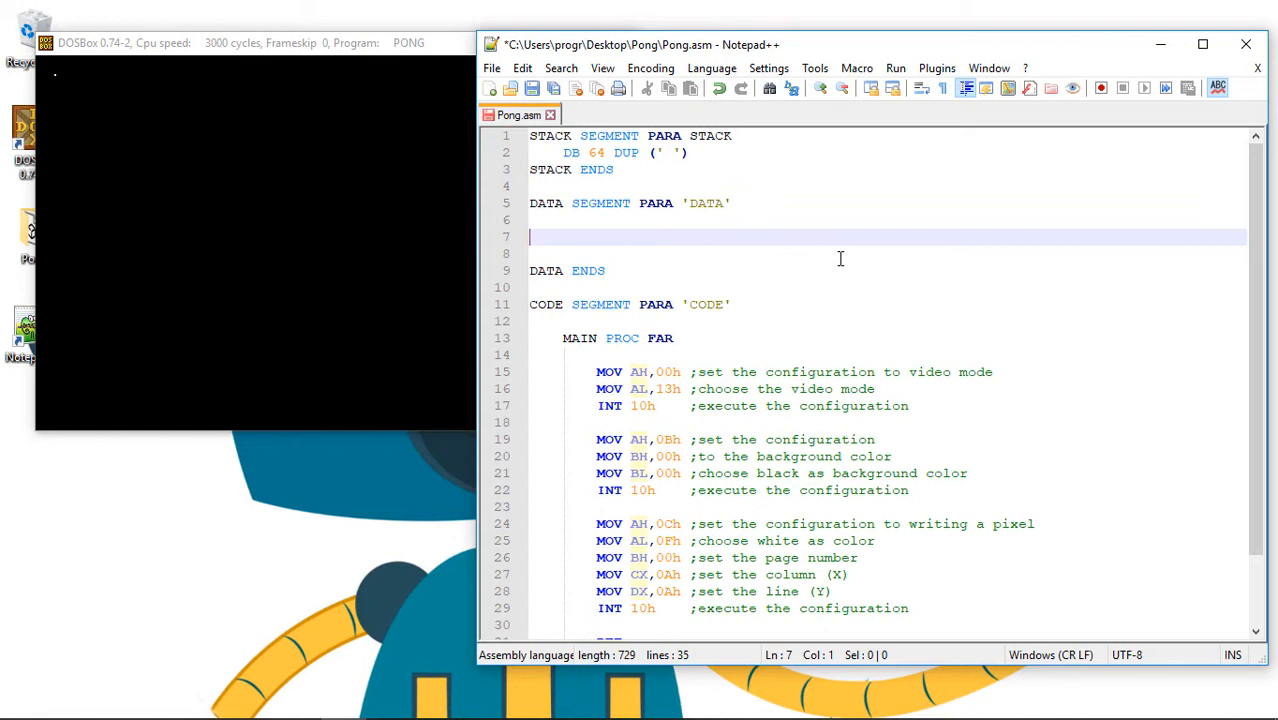
# - Declare BALL_X DW 0Ah and BALL_Y DW 0Ah with position comments; load CX from BALL_X
pyautogui.write('BALL_X DW')
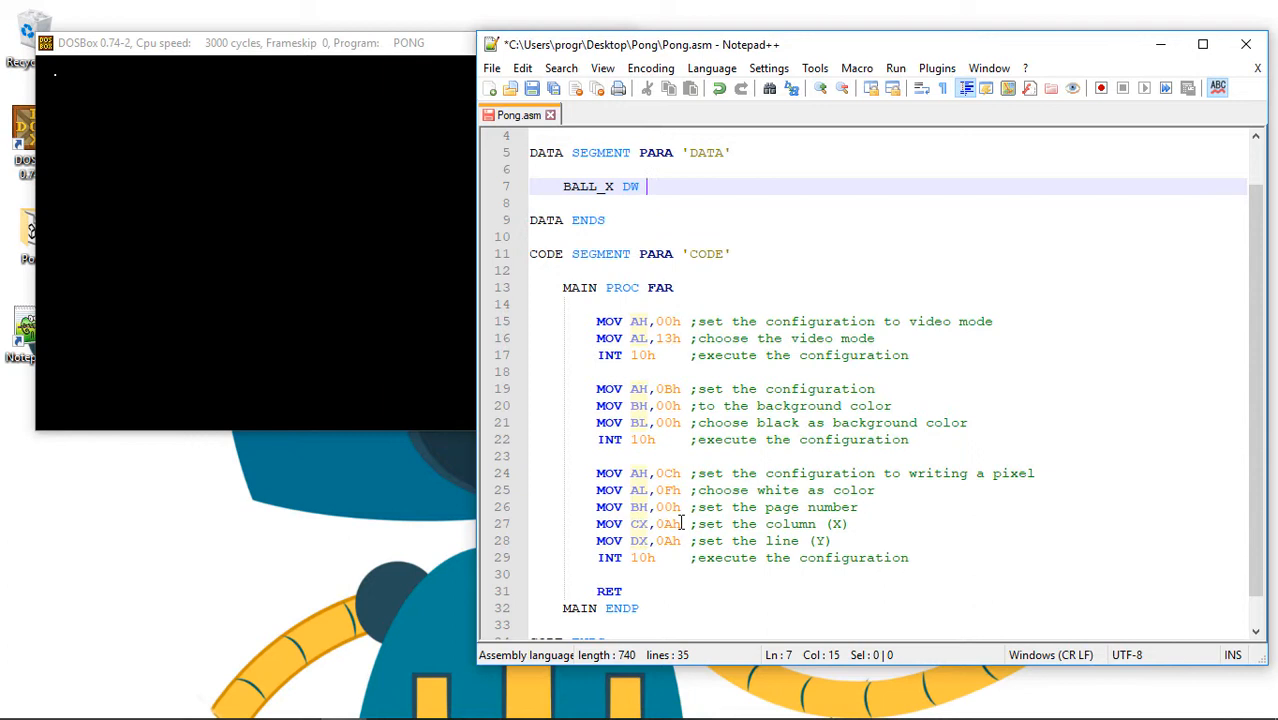
pyautogui.write('0Ah')
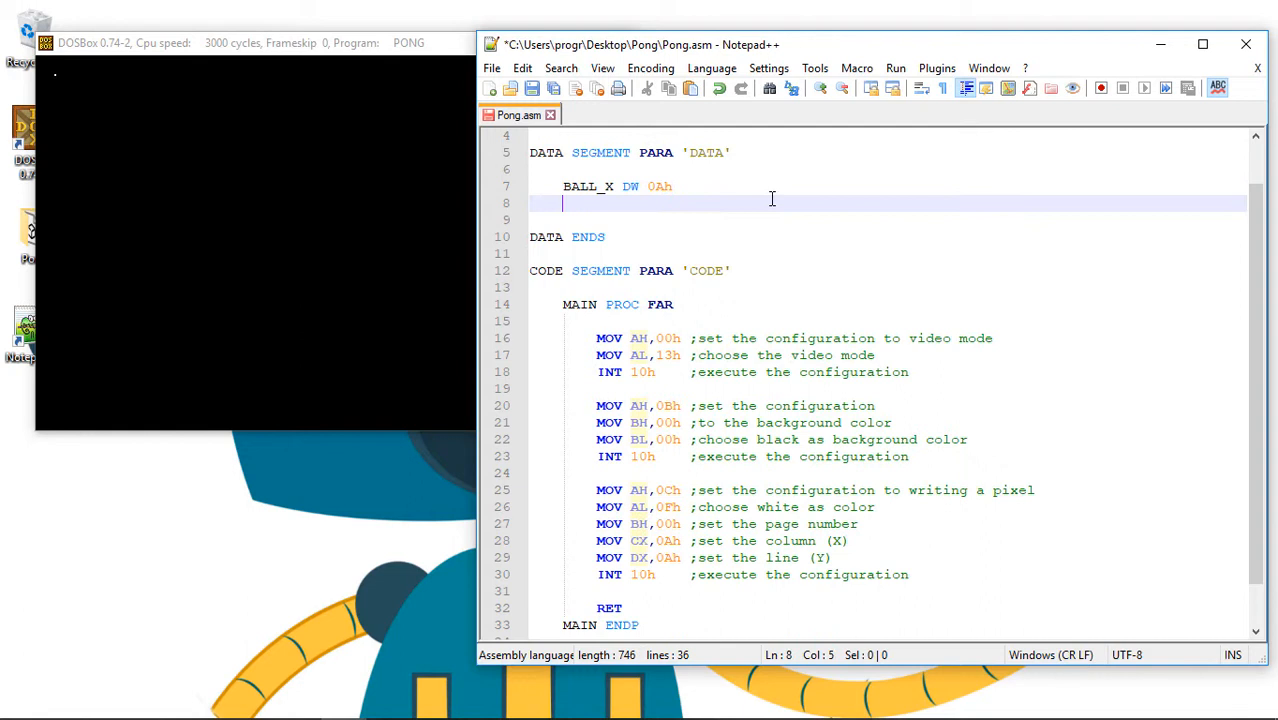
pyautogui.write('BALL_Y DW 0Ah')
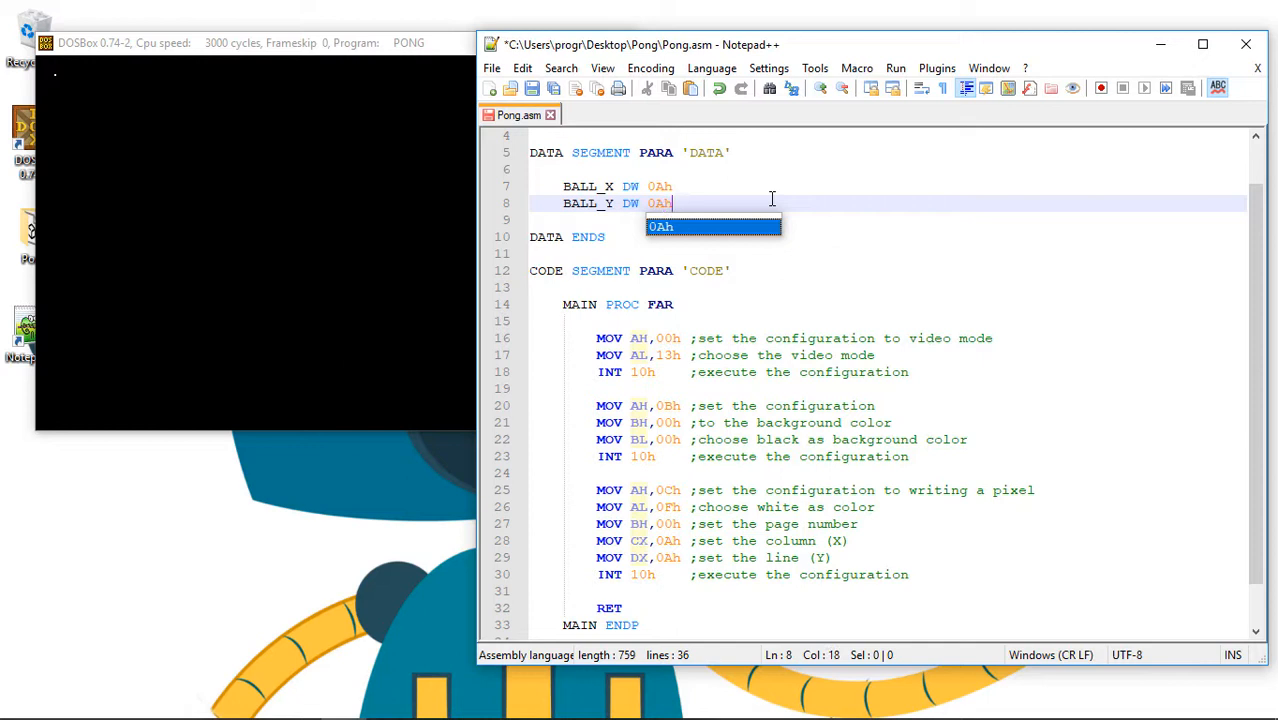
pyautogui.write(';X position (column) of the ball')
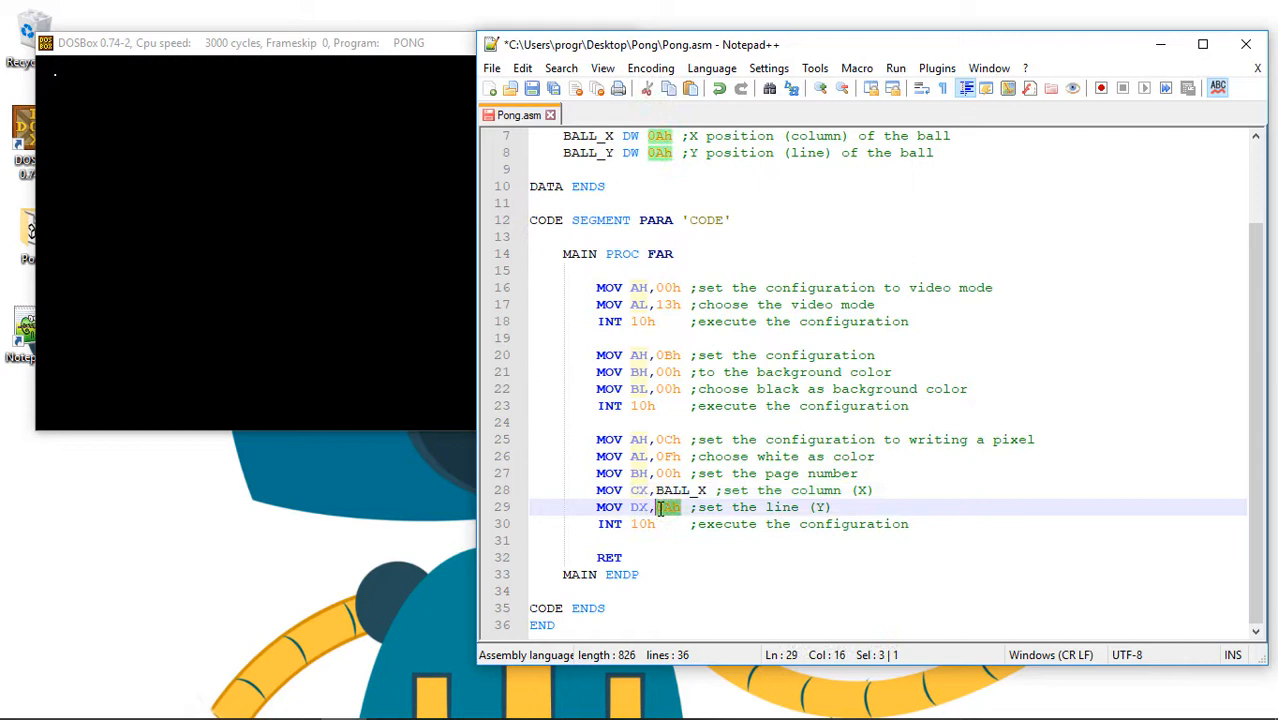
# - Replace 0Ah with BALL_Y in MOV DX and save Pong.asm
pyautogui.write('BALL_Y')
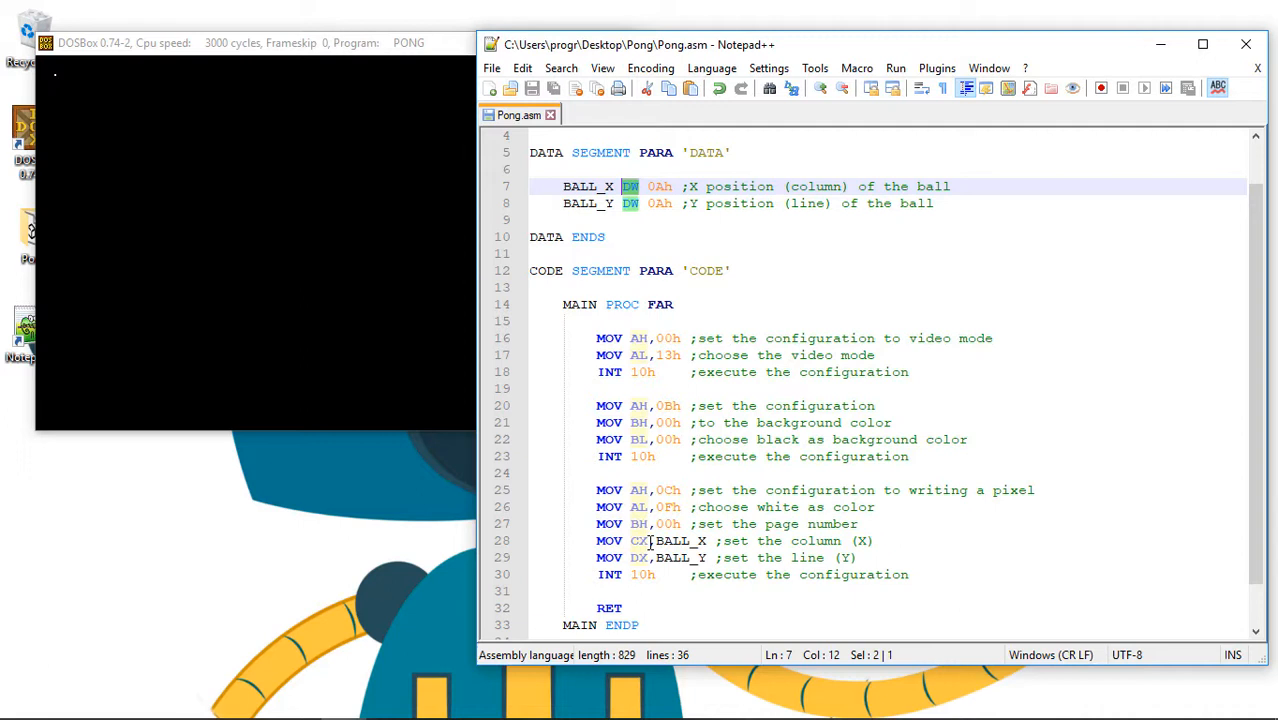
pyautogui.click(652, 540)
pyautogui.write('MASM /A')
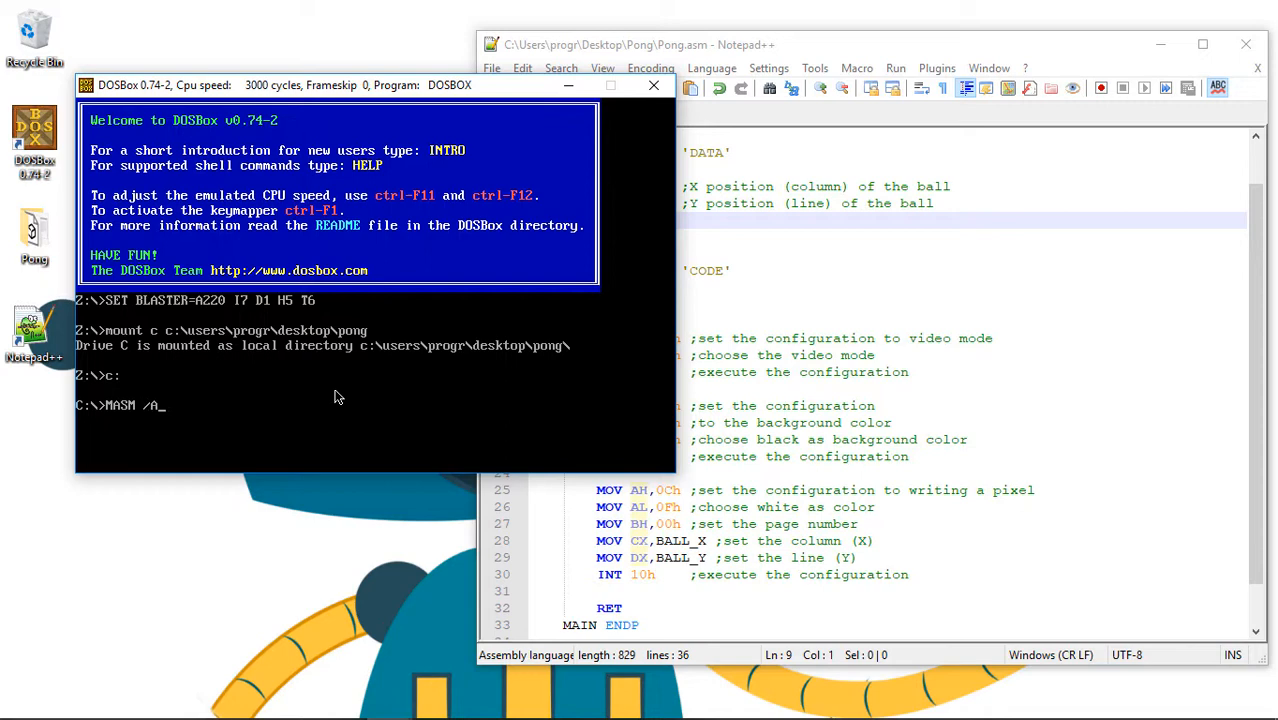
# - Mount the Pong folder as drive C and enter MASM /A PONG.ASM
pyautogui.write('PONG.ASM')
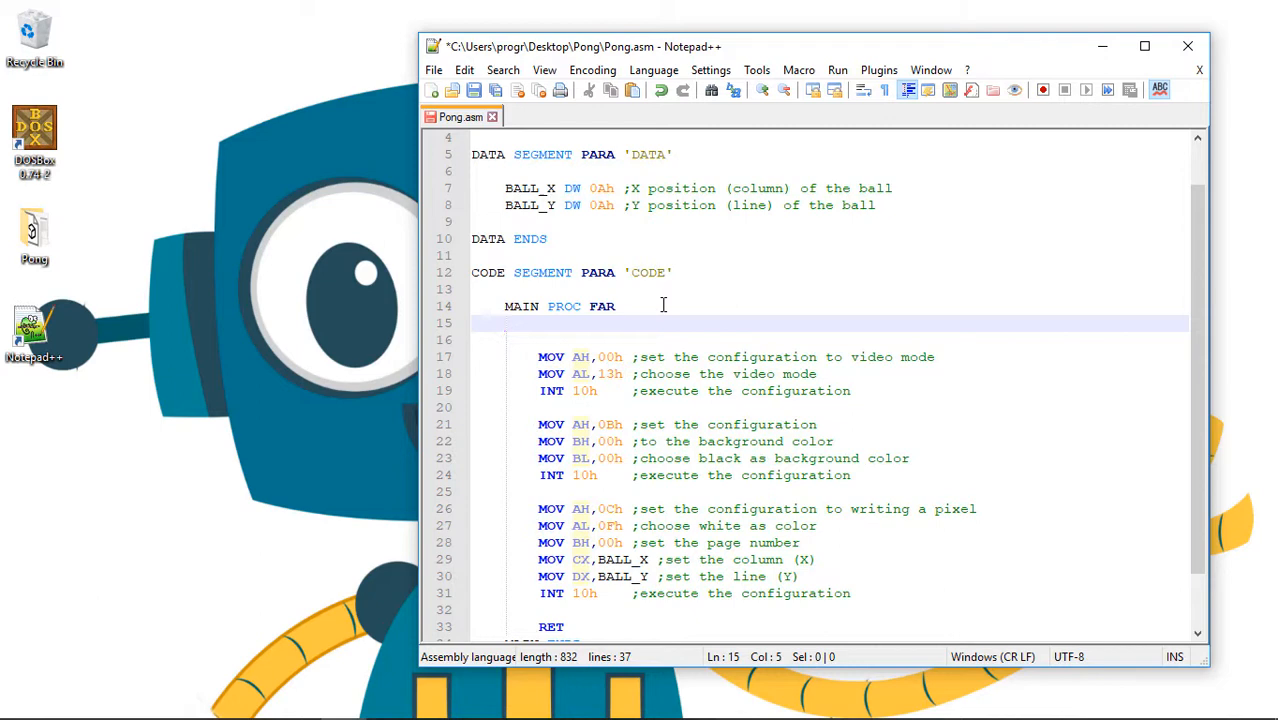
# - Add ASSUME CS:CODE,DS:DATA,SS:STACK with an explanatory comment below MAIN PROC FAR
pyautogui.write('ASSUME CS:COD')
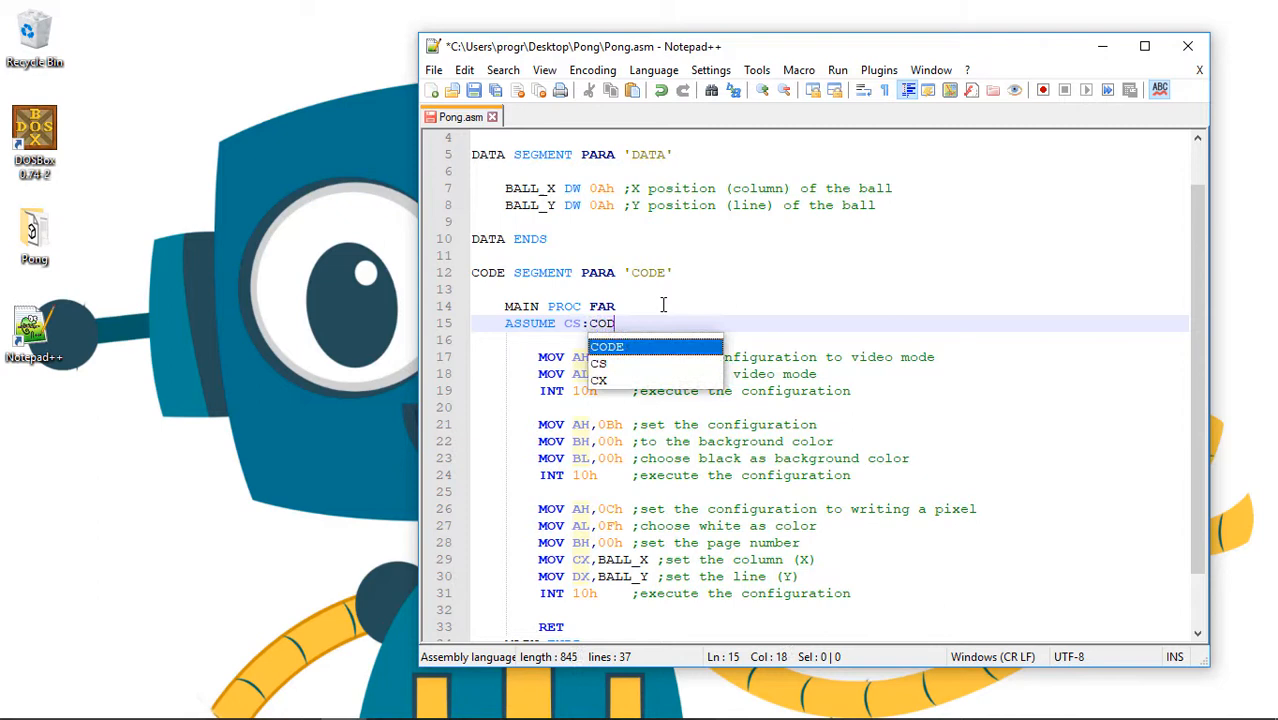
pyautogui.write('E,DS:DATA,SS:STACK')
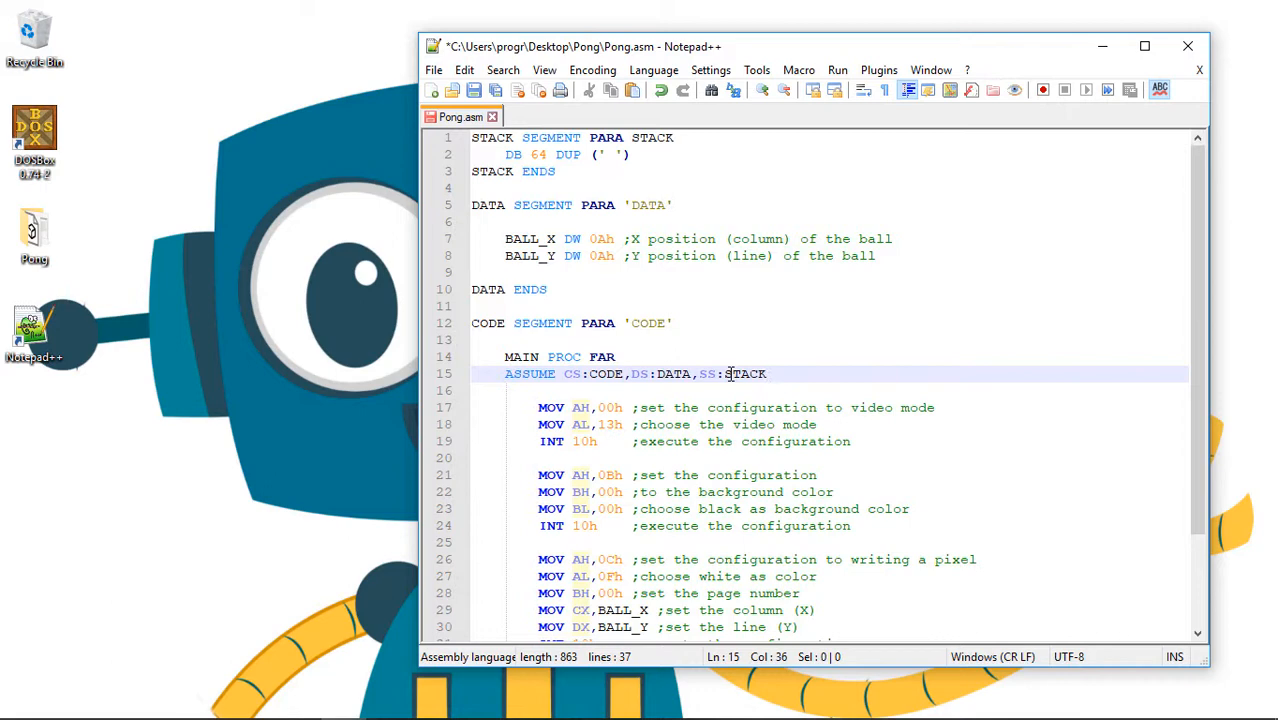
pyautogui.write(';')
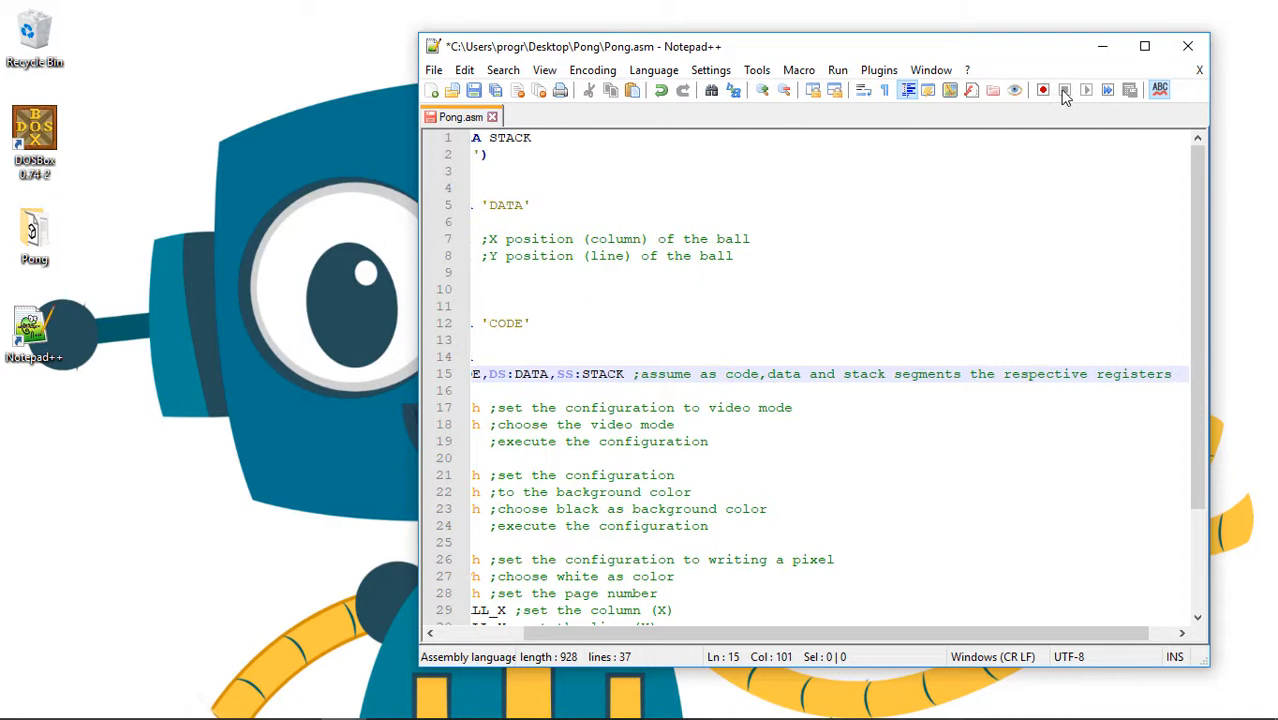
pyautogui.click(1144, 46)
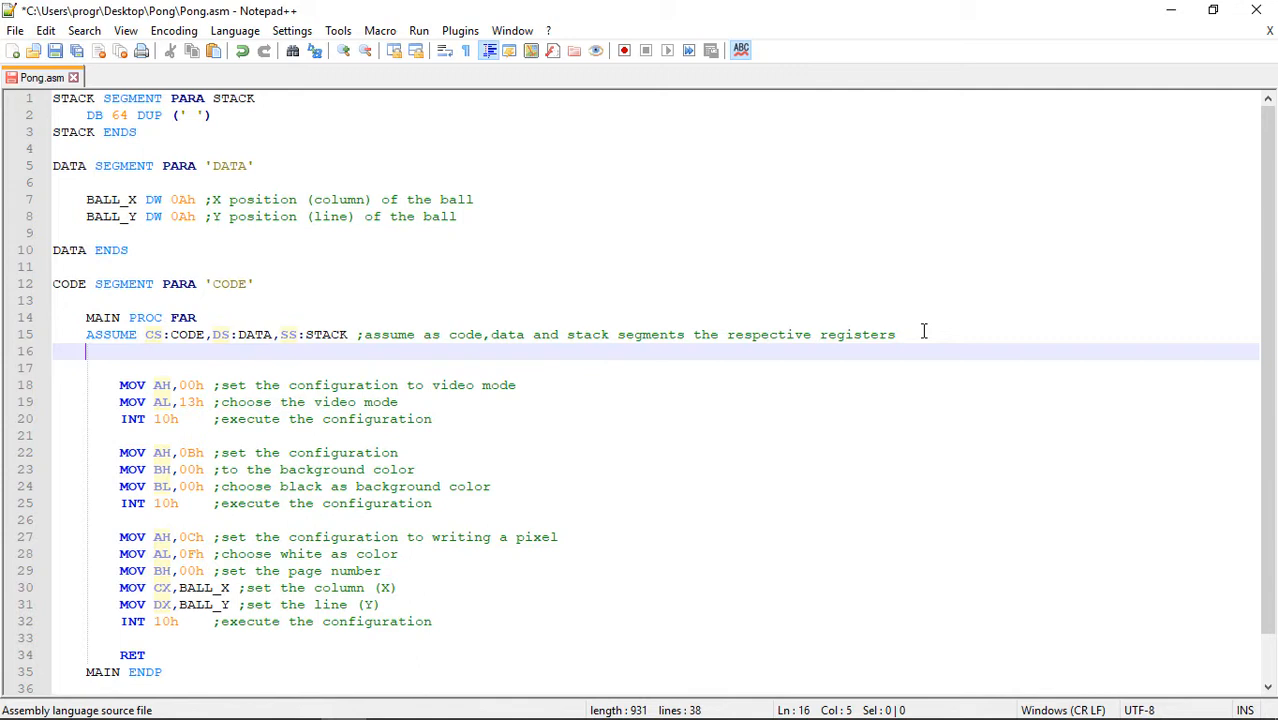
pyautogui.write('E')
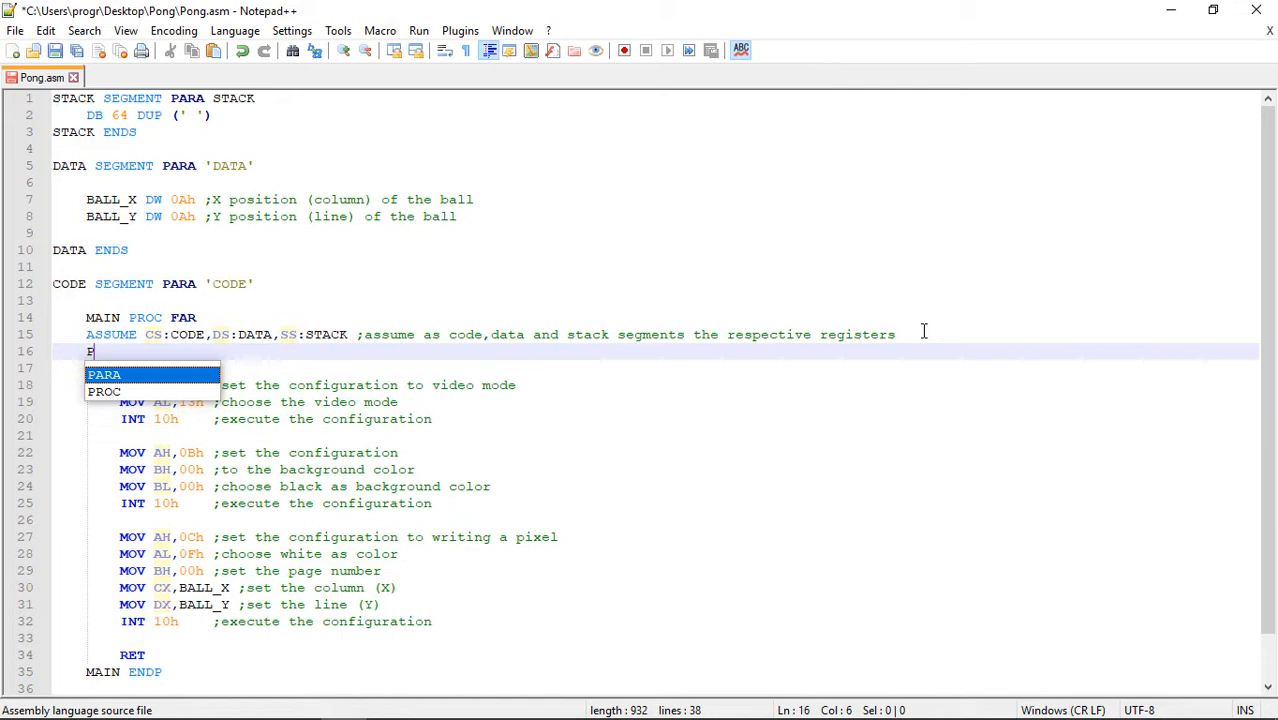
# - Add PUSH DS commented 'push to the stack the DS segment' after ASSUME
pyautogui.write('USH DS                         ;')
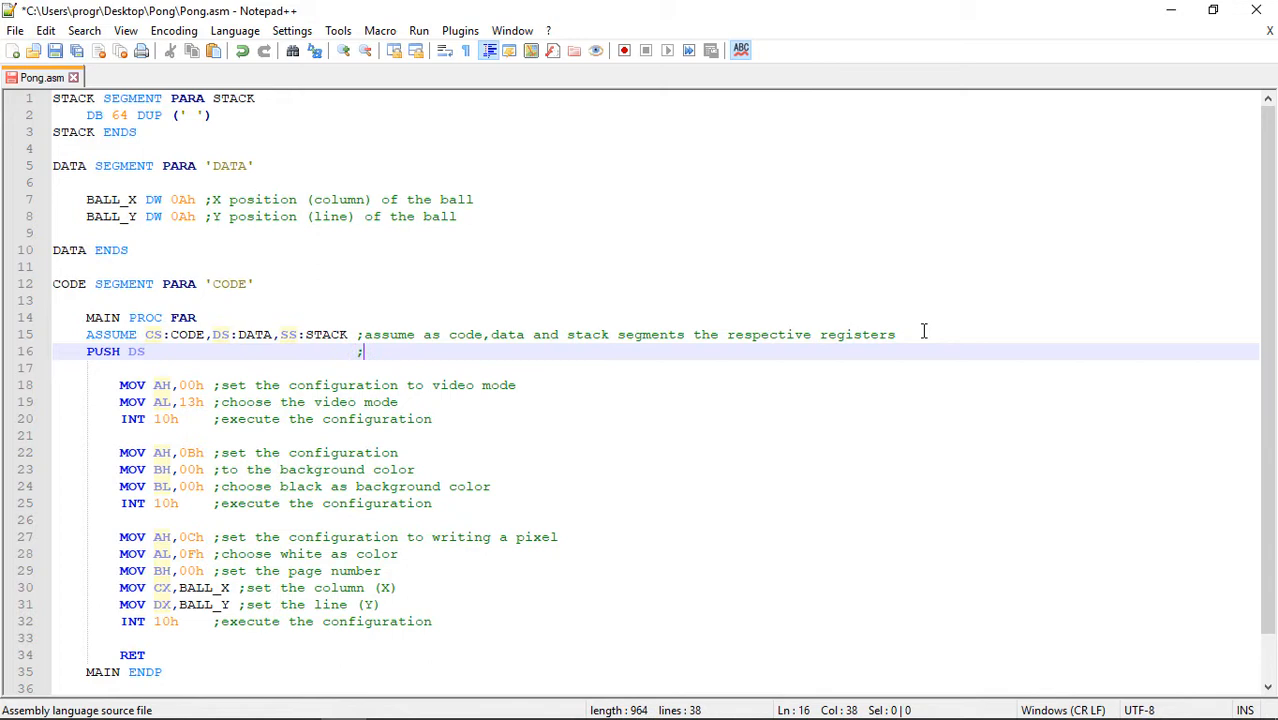
pyautogui.write('push to the stack the DS segment')
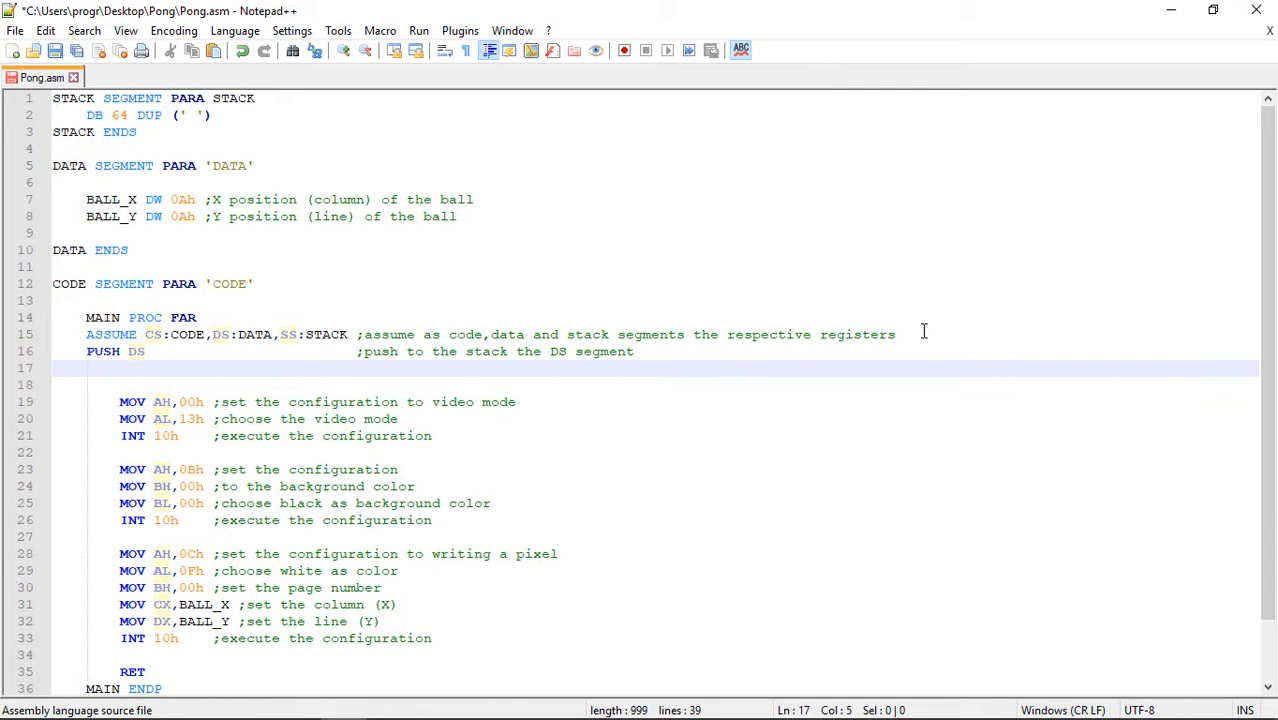
# - Add commented SUB AX,AX and PUSH AX lines, then begin MOV AX,DATA
pyautogui.write('SUB AX,AX')
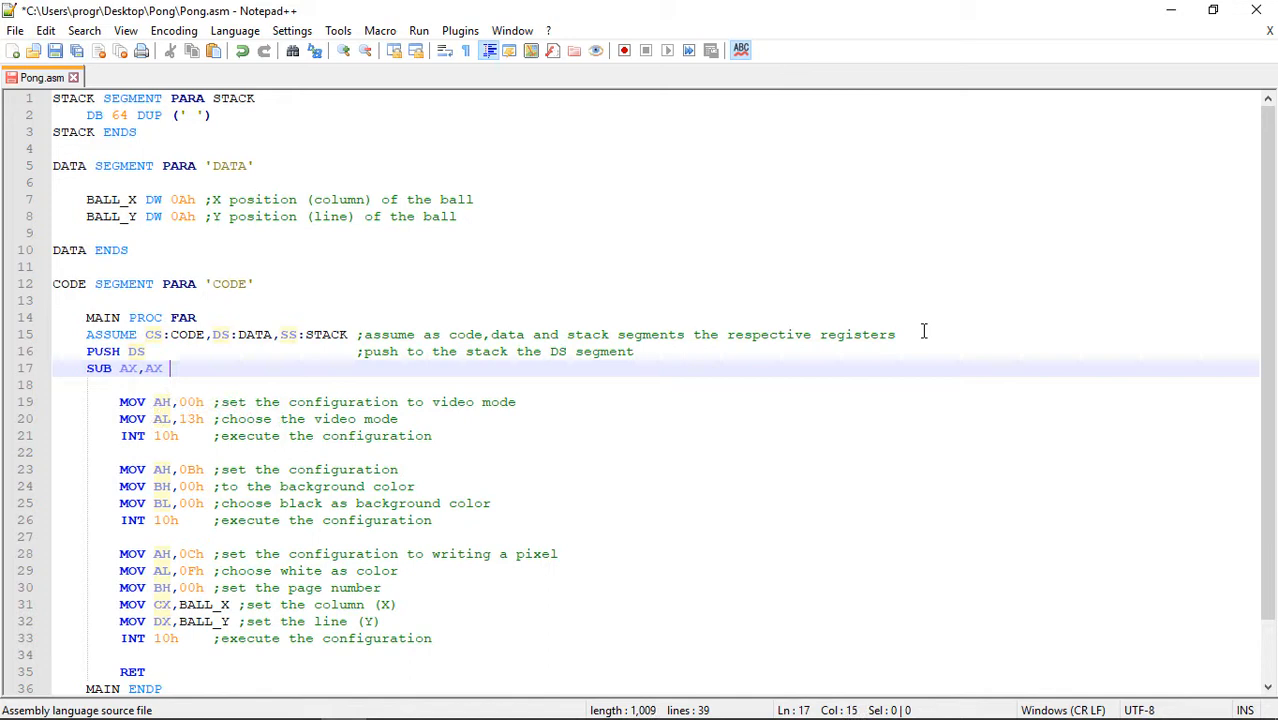
pyautogui.write(';clean the AX register')
pyautogui.click(655, 385)
pyautogui.write('PUSH AX                         ;push AX to the stack')
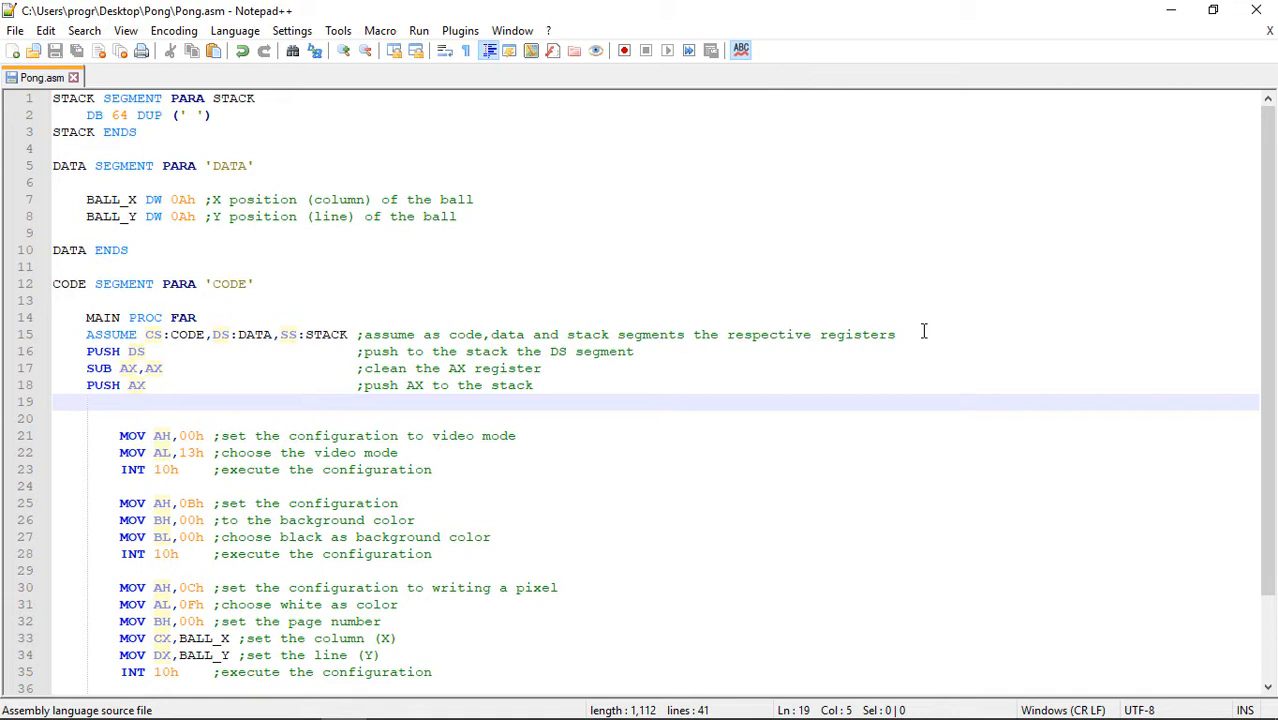
pyautogui.write('MOV')
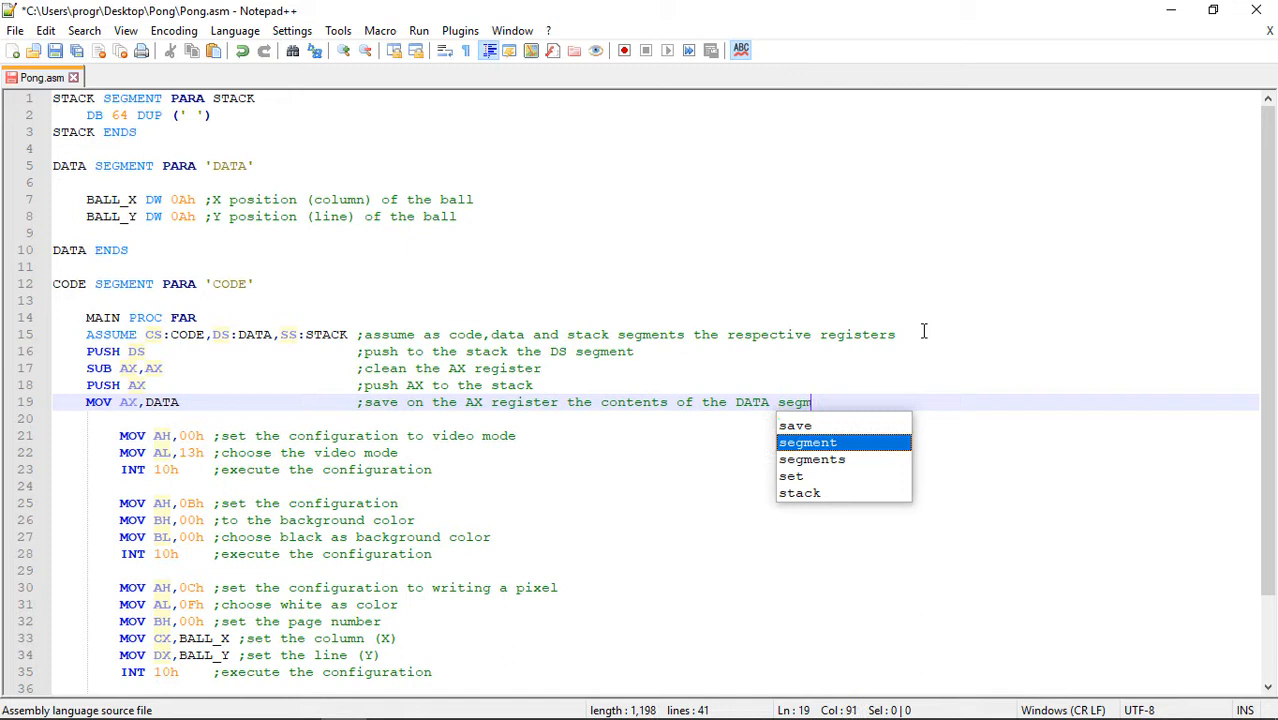
# - Complete MOV AX,DATA's comment, add MOV DS,AX commented 'save on the DS segment', and save
pyautogui.press('Enter')
pyautogui.write('M')
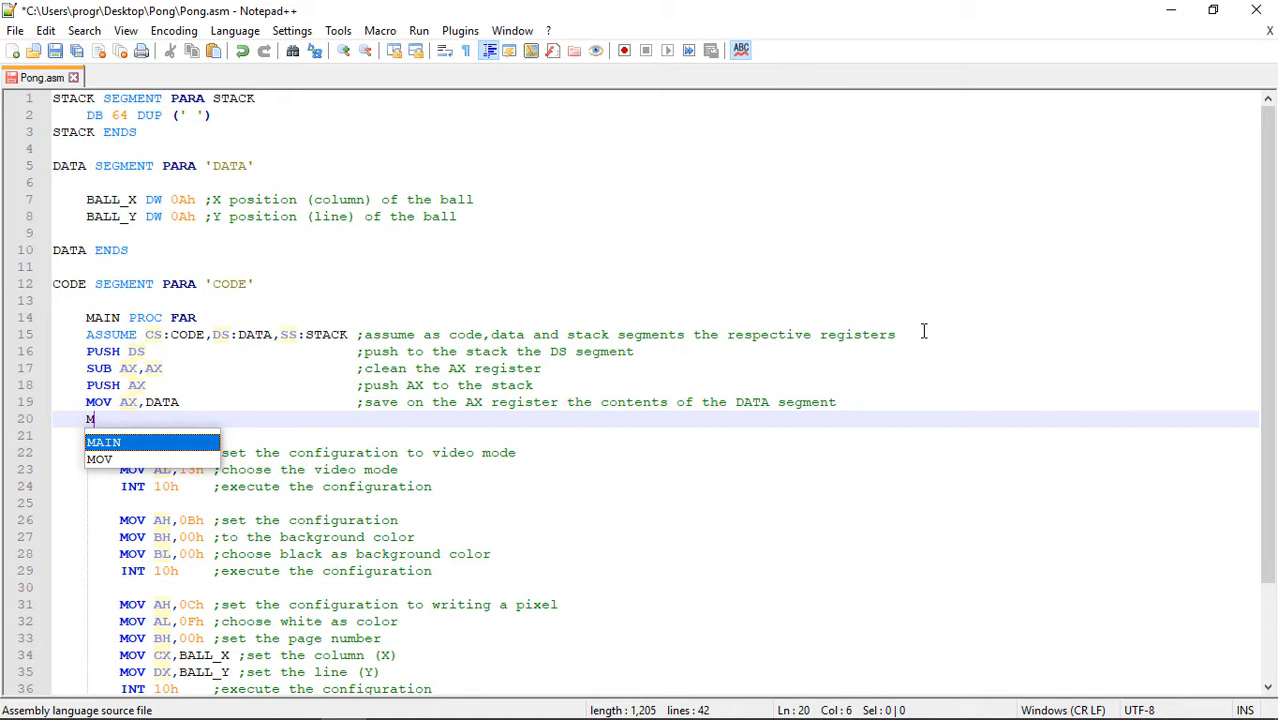
pyautogui.write('OV DS,AX')
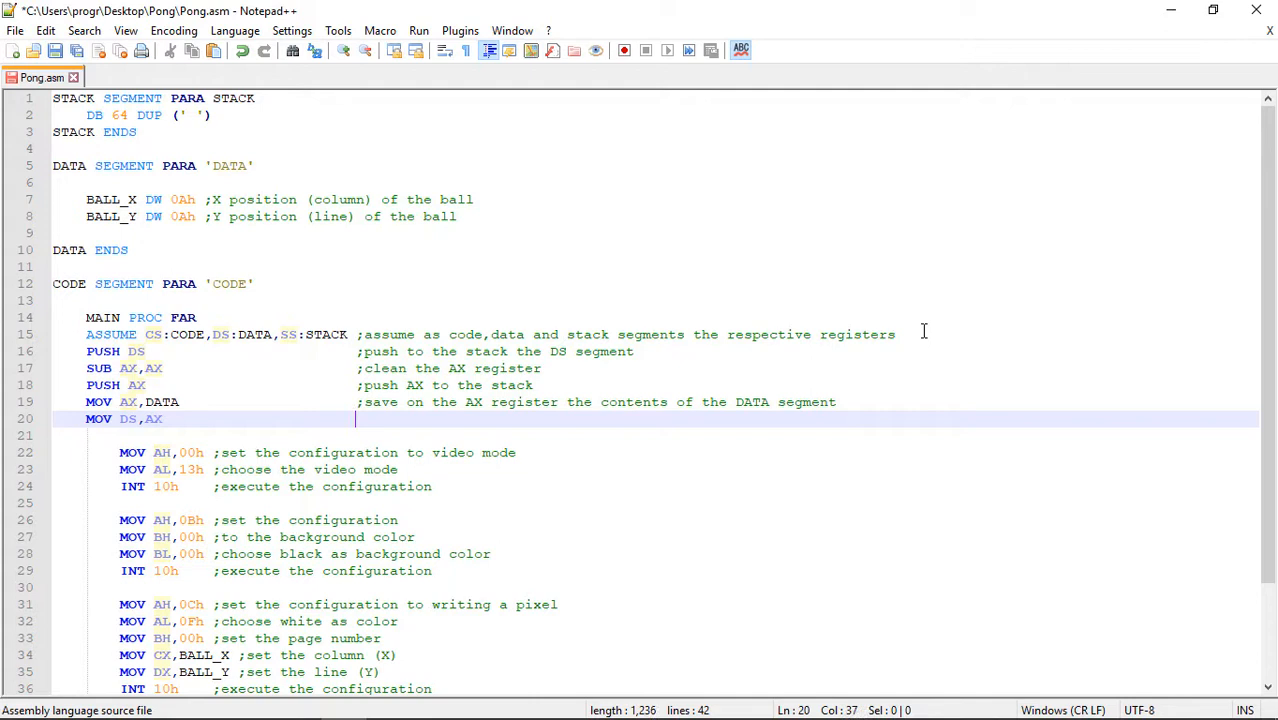
pyautogui.write(';save on the')
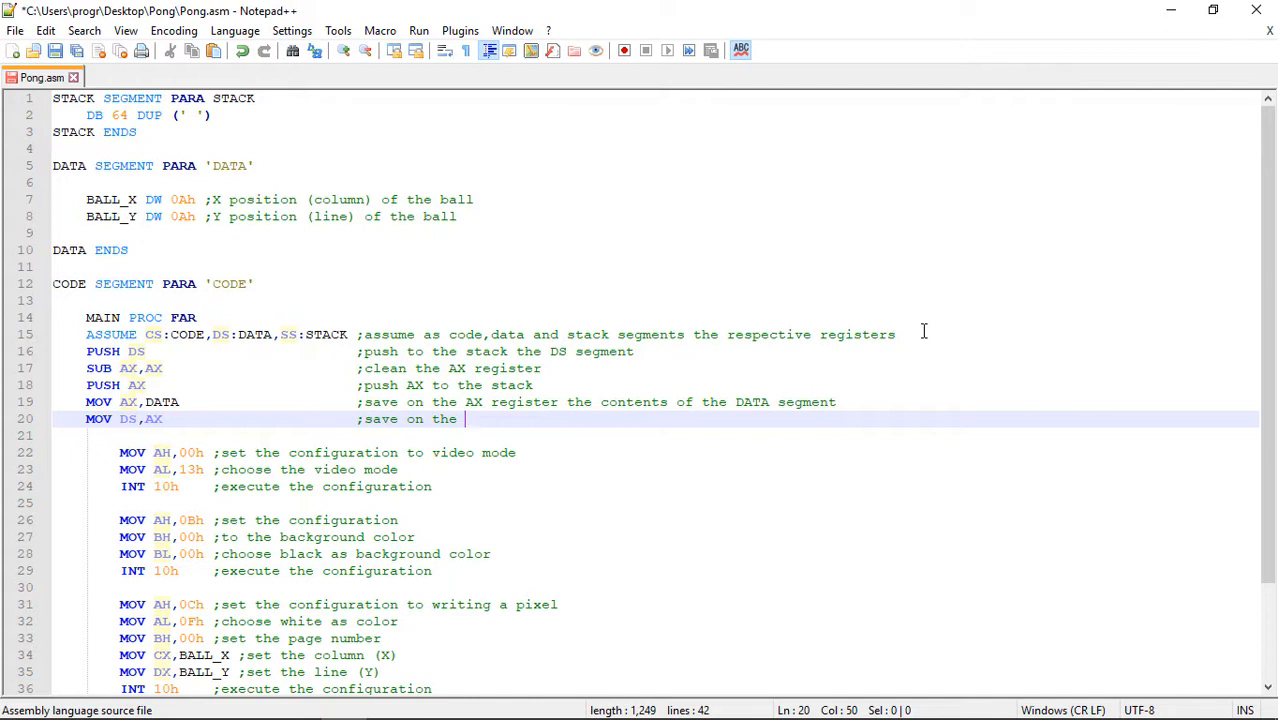
pyautogui.write('segment the contents of AX')
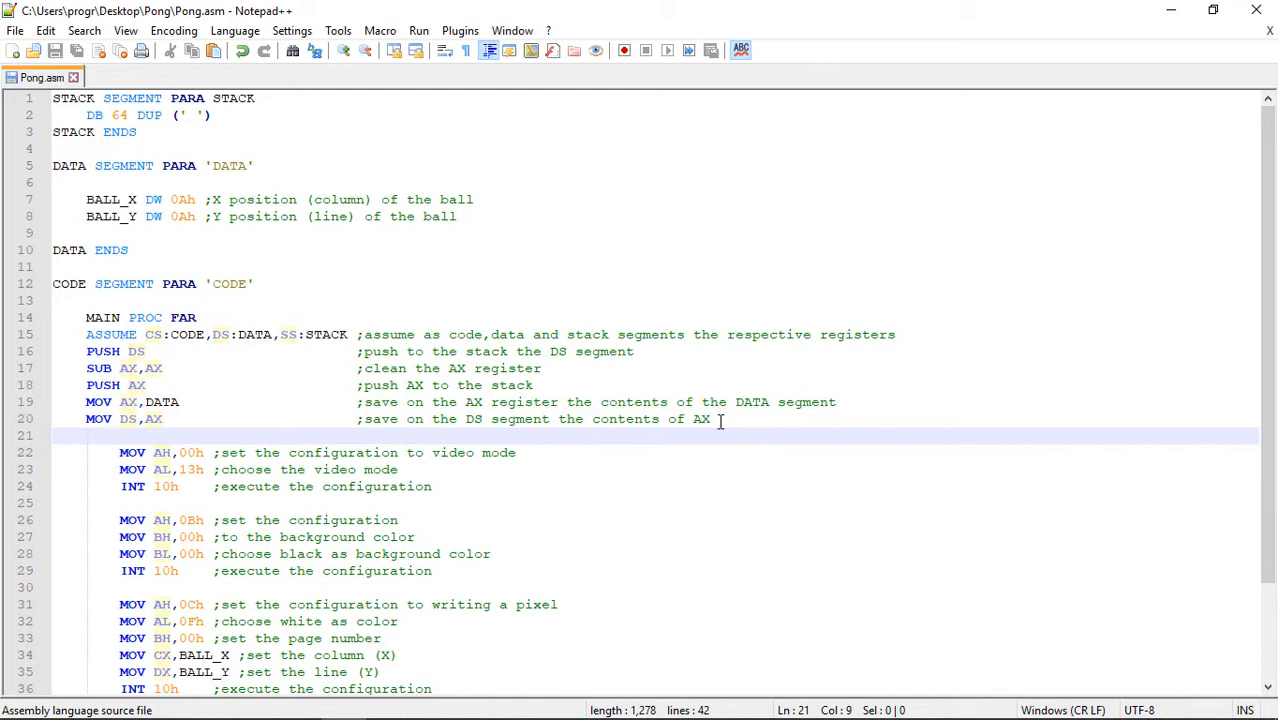
pyautogui.write('POP AX,')
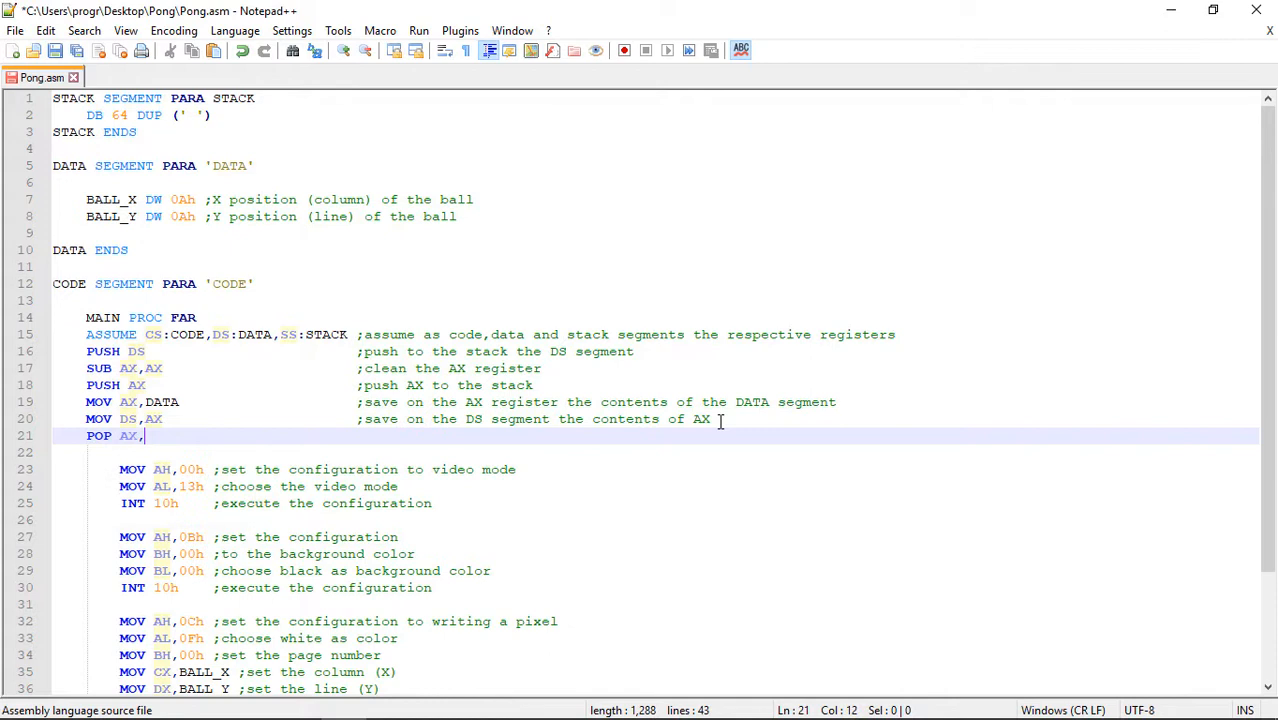
# - Add two POP AX lines commented 'release the top item from the stack to the AX register'
pyautogui.write('AX')
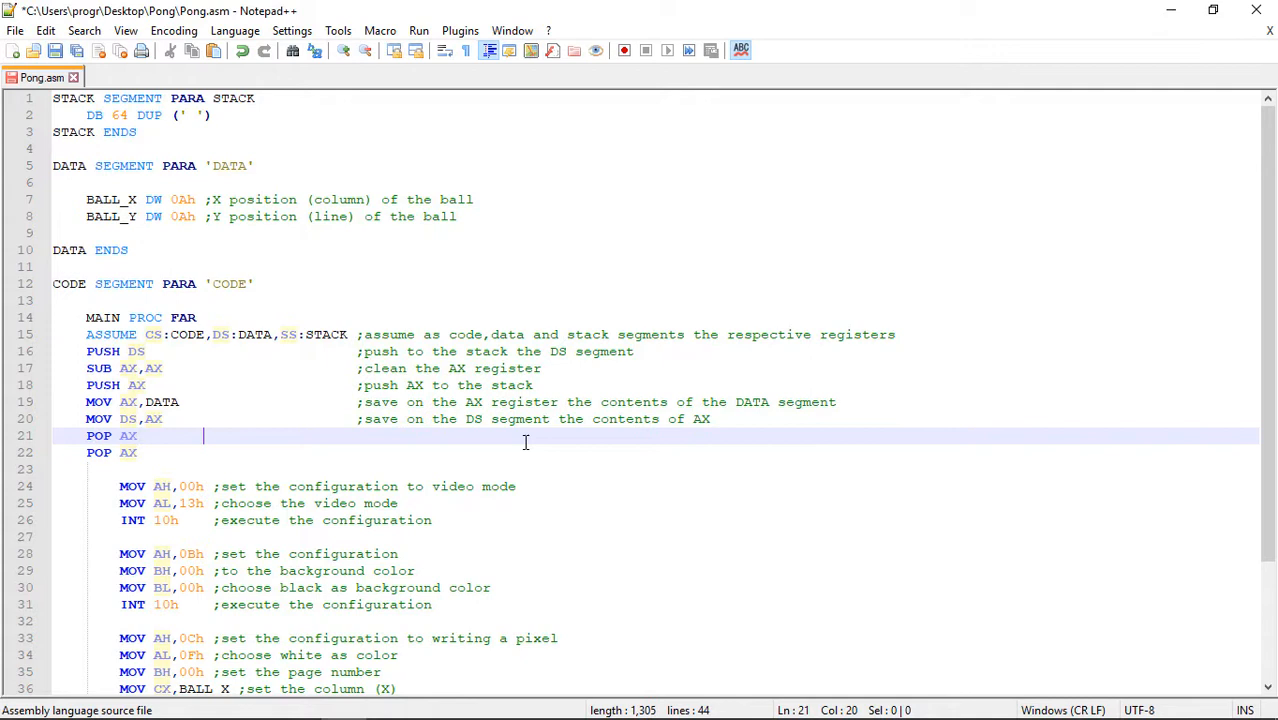
pyautogui.write(';release the top i')
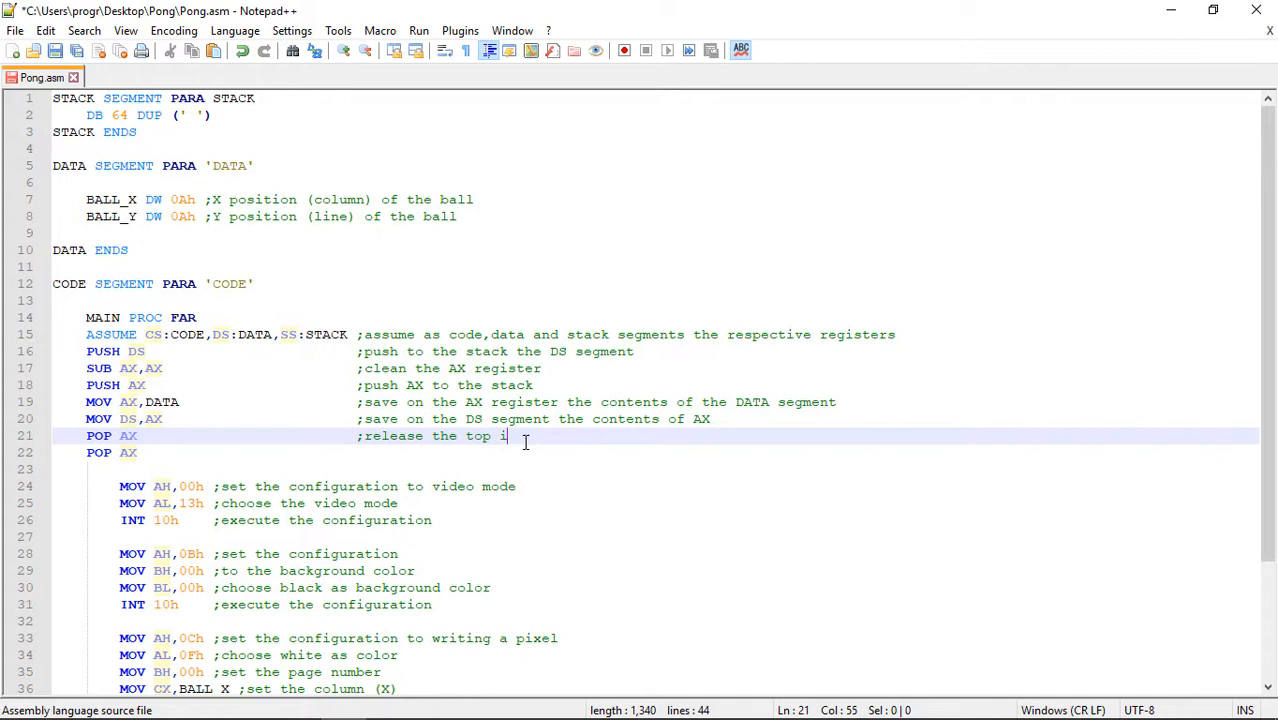
pyautogui.write('tem from the stack to the AX re')
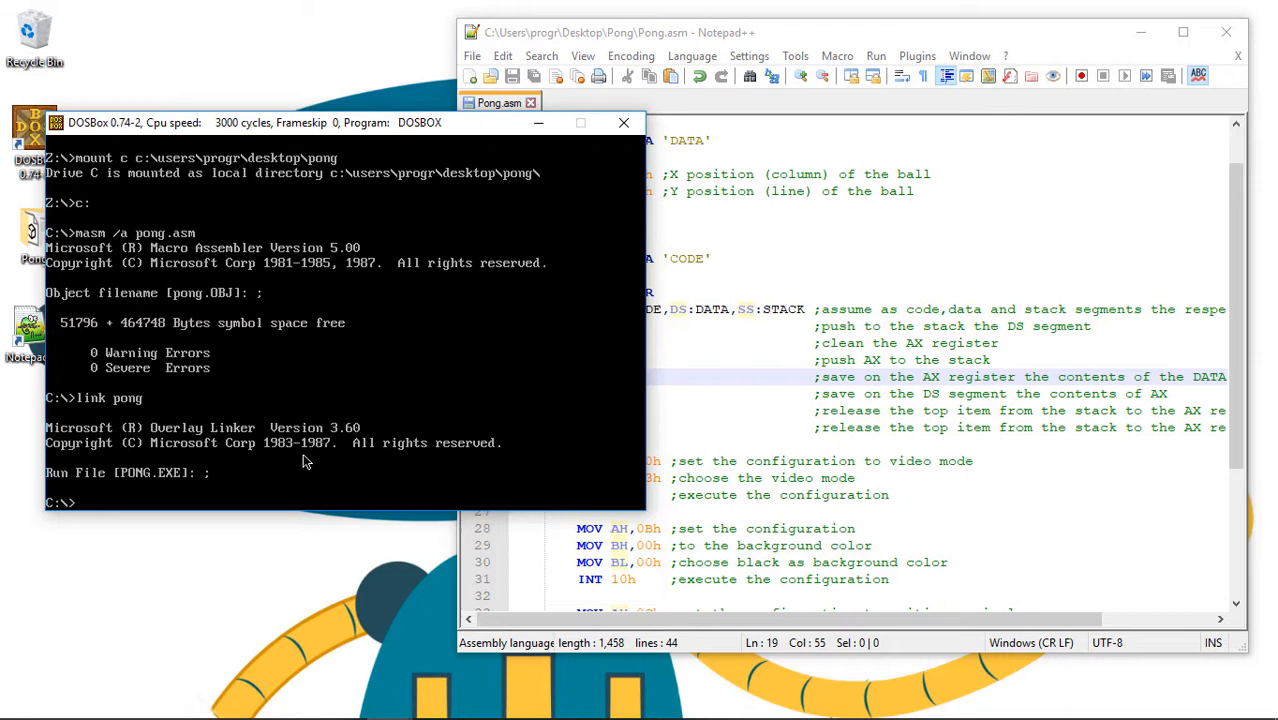
# - Assemble with masm /a pong.asm, link pong, and run PONG
pyautogui.press('enter')
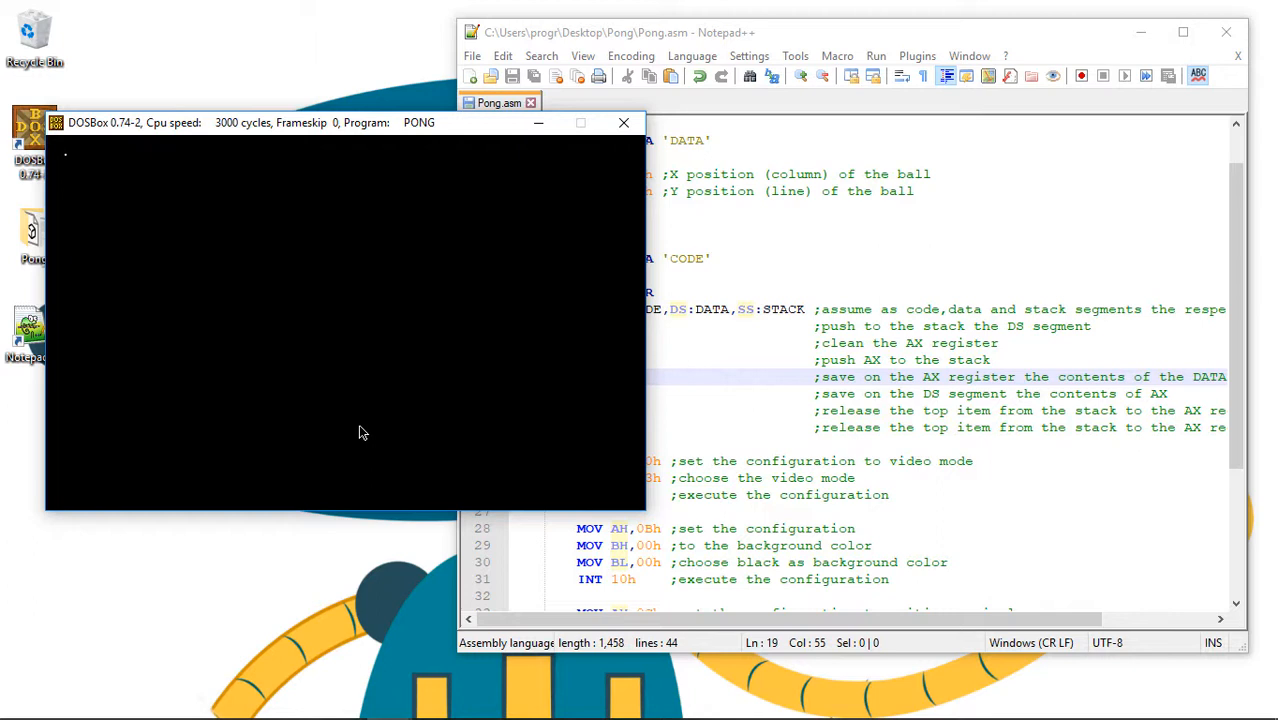